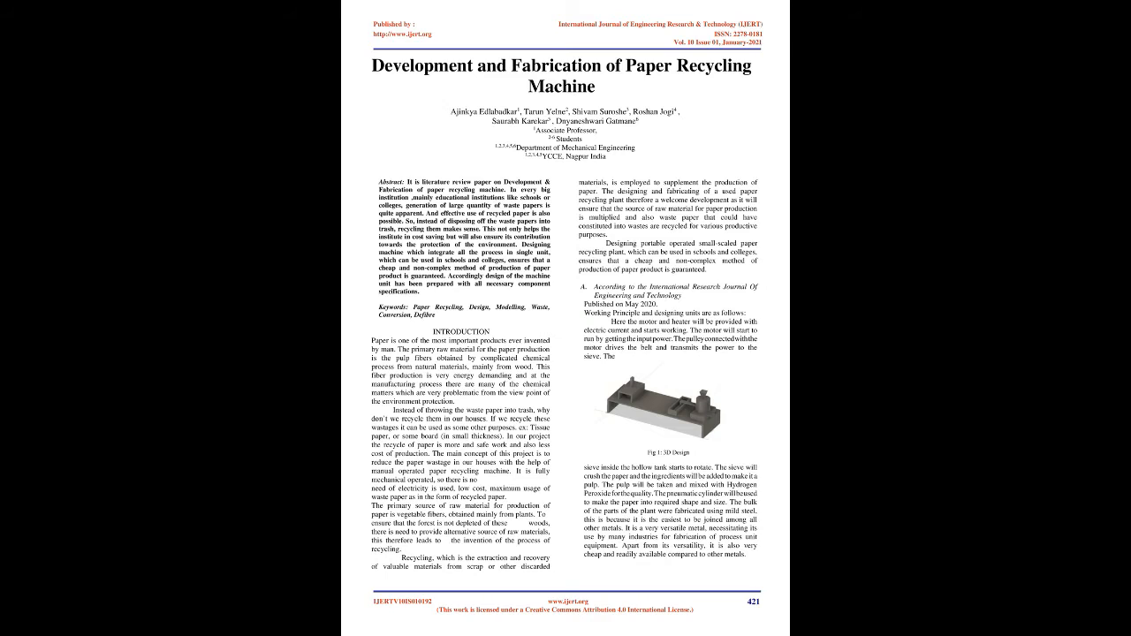
pyautogui.scroll(-3)
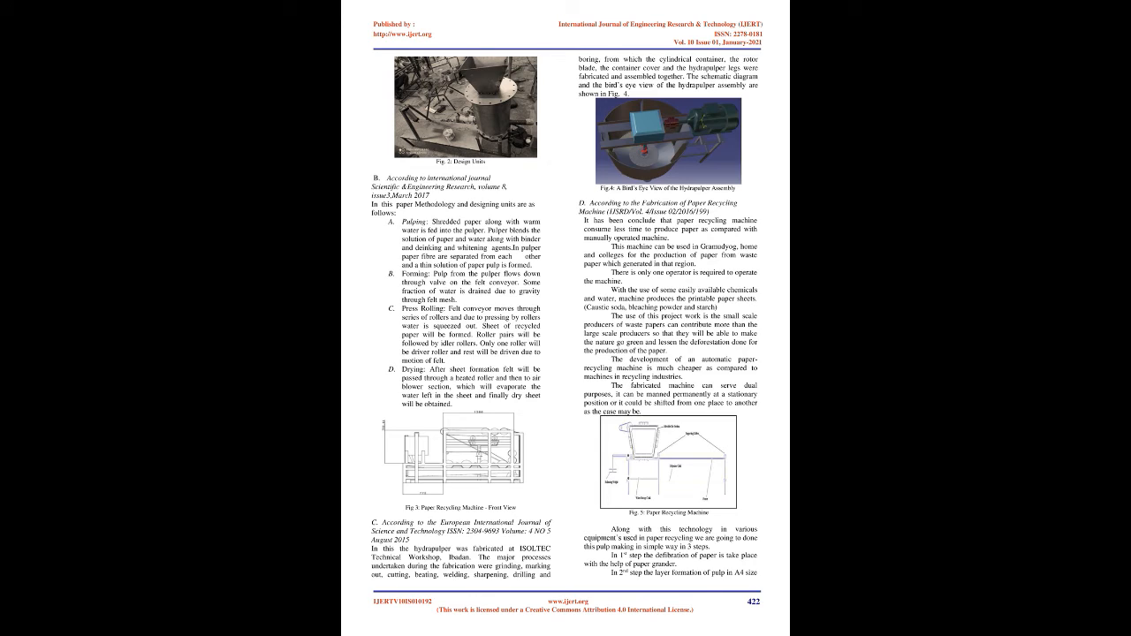
pyautogui.scroll(-3)
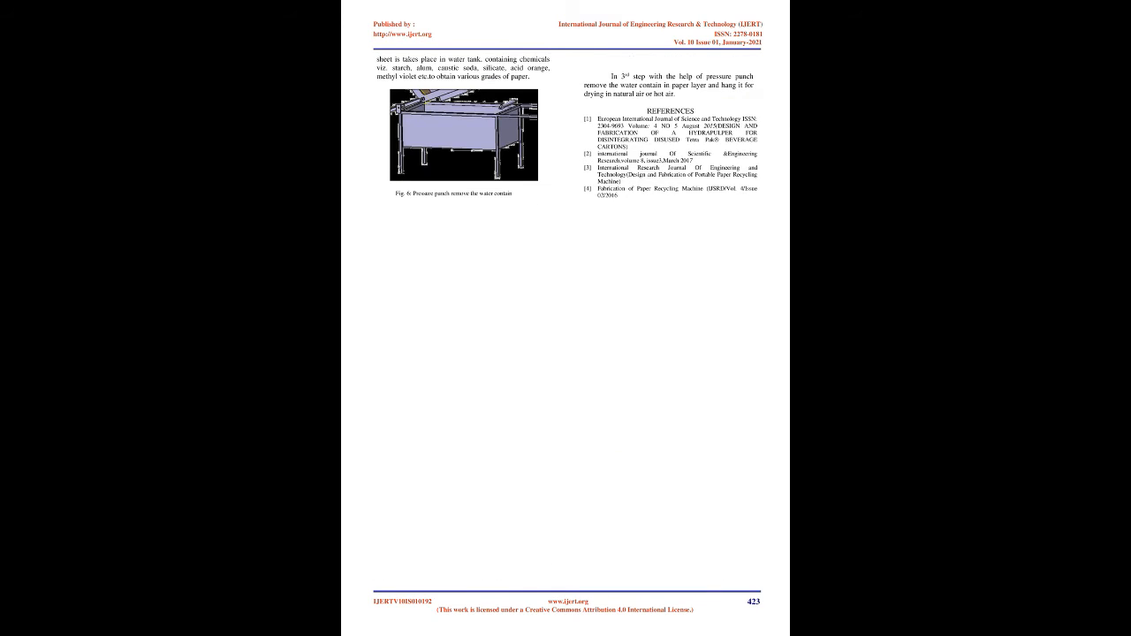